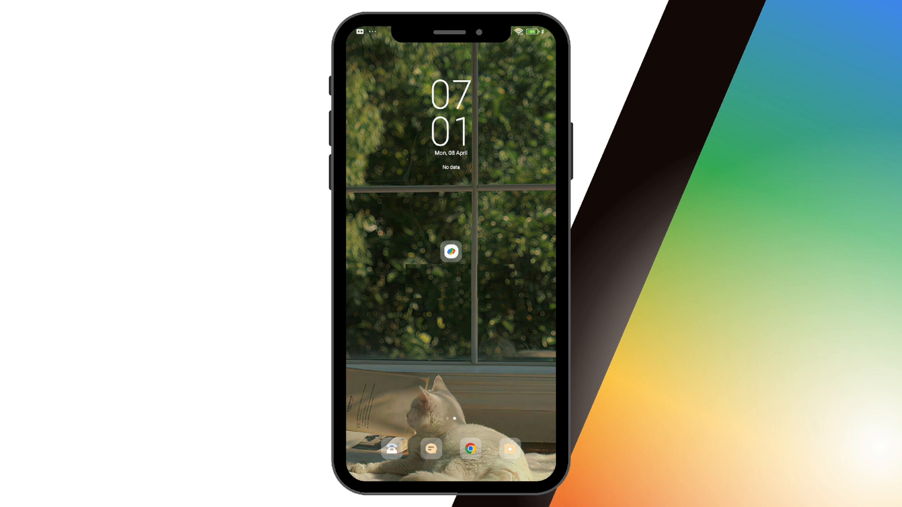
# - Launch Google Pay and show the profile menu with Wallet, linked accounts and Settings
pyautogui.click(450, 251)
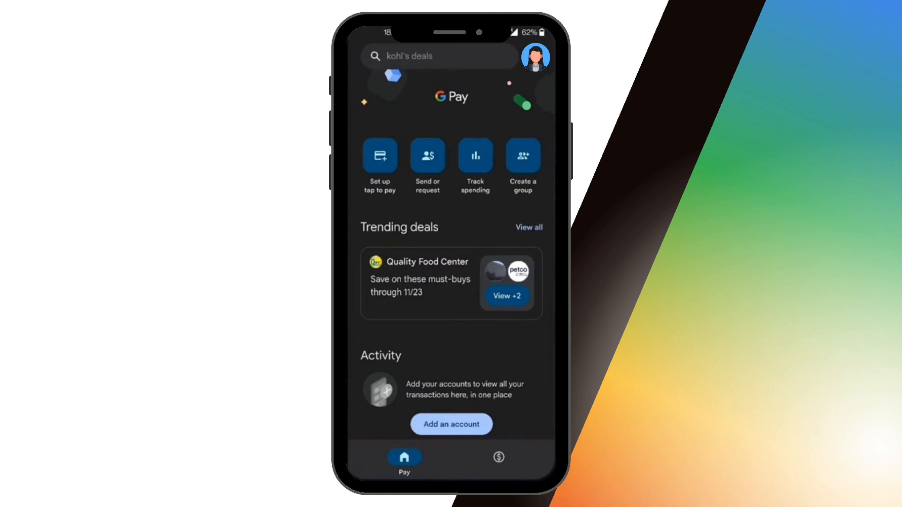
pyautogui.click(534, 56)
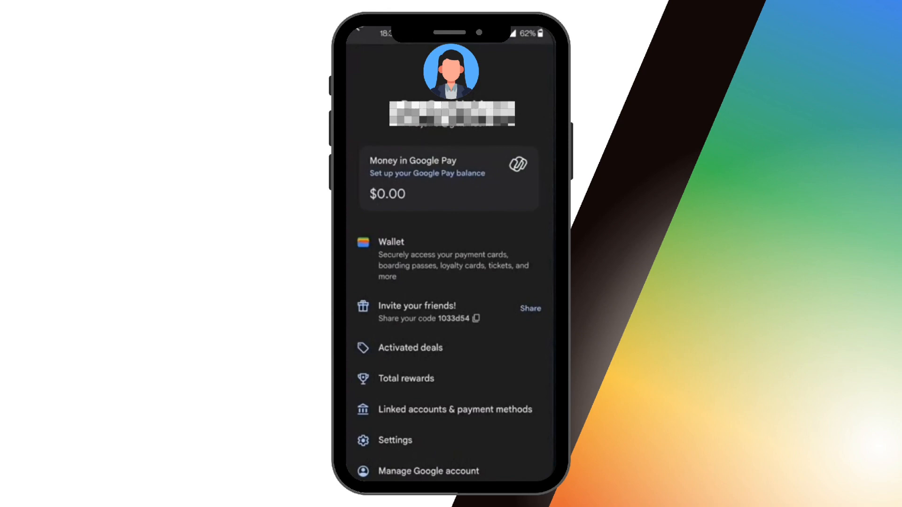